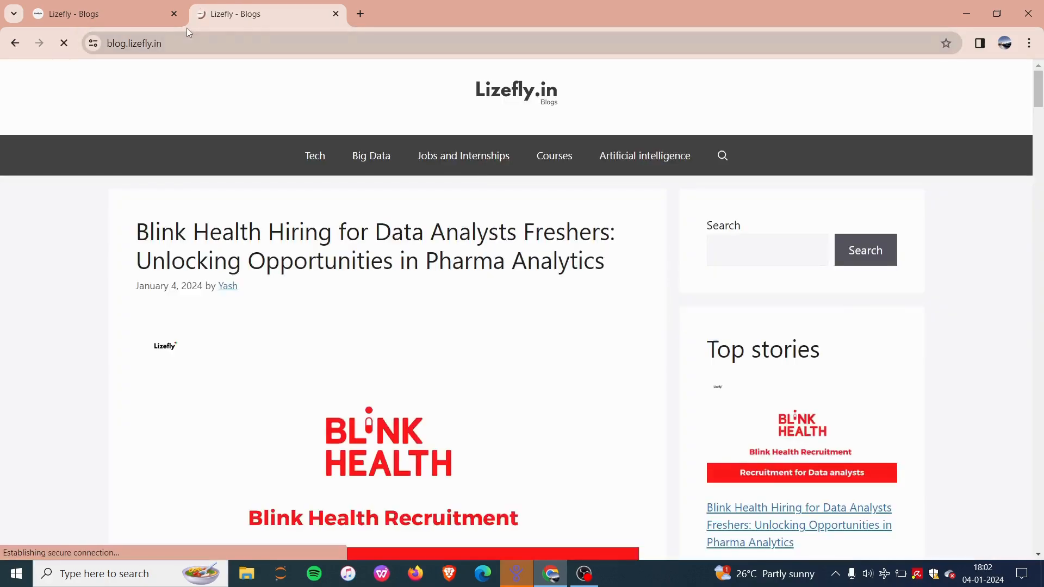
# Reach the Lizefly Hiring listing via Jobs and Internships, closing the stray duplicate and ad tabs.
pyautogui.click(336, 13)
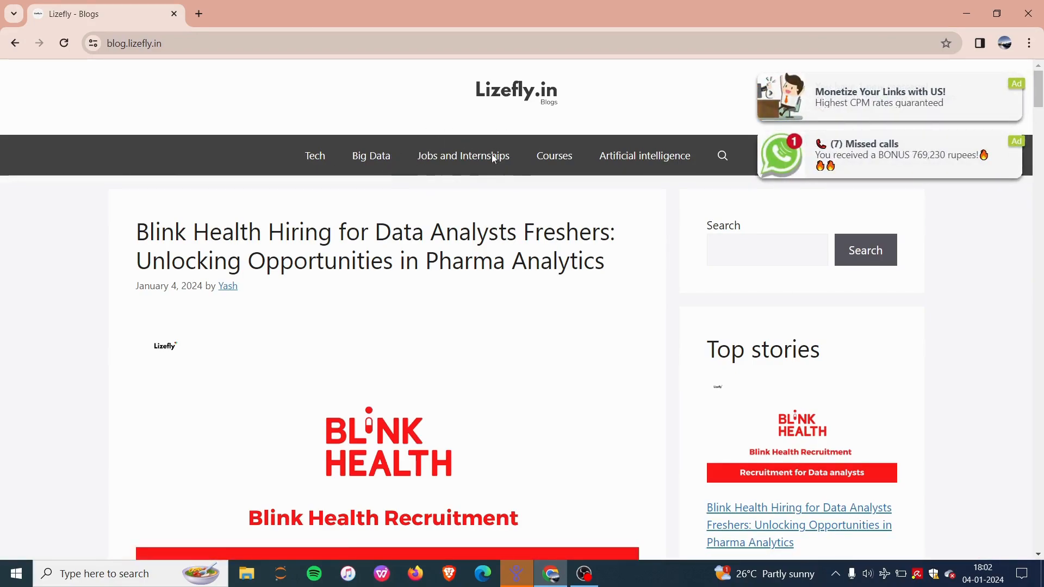
pyautogui.click(463, 155)
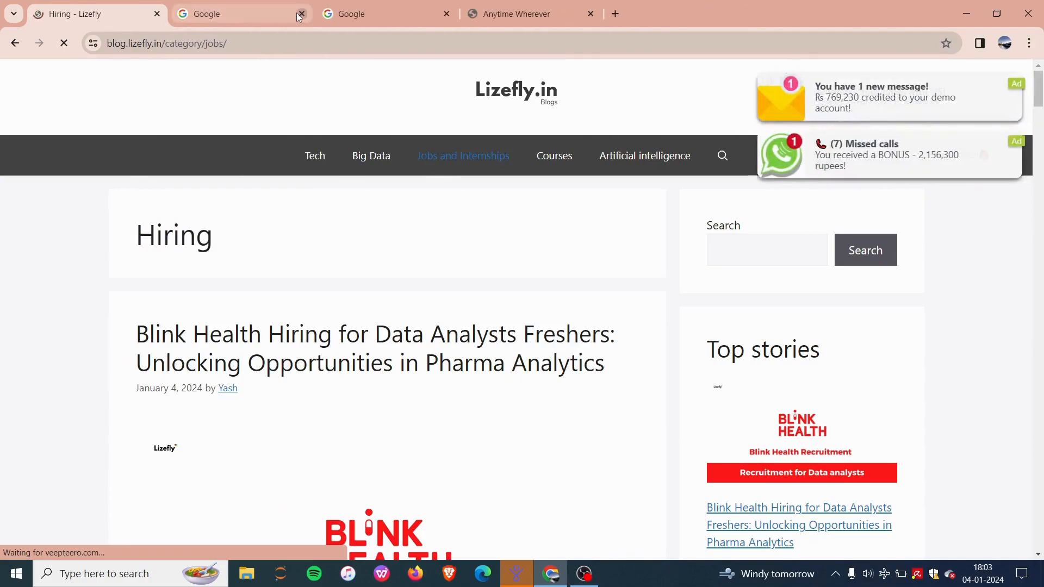
pyautogui.click(301, 14)
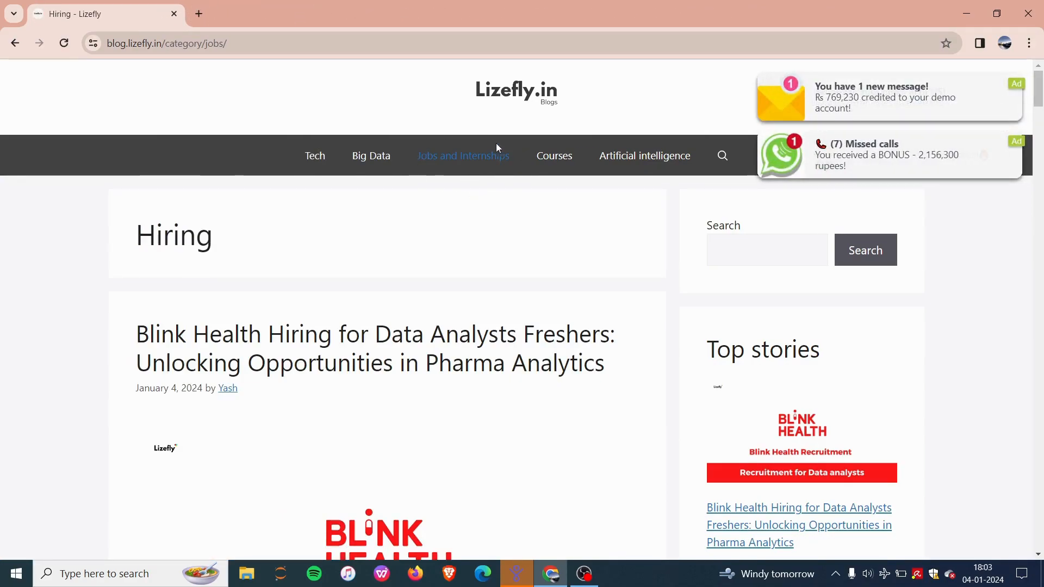
# Scroll down the Hiring page to the Flipkart Recruitment post for Business analysts.
pyautogui.scroll(-3)
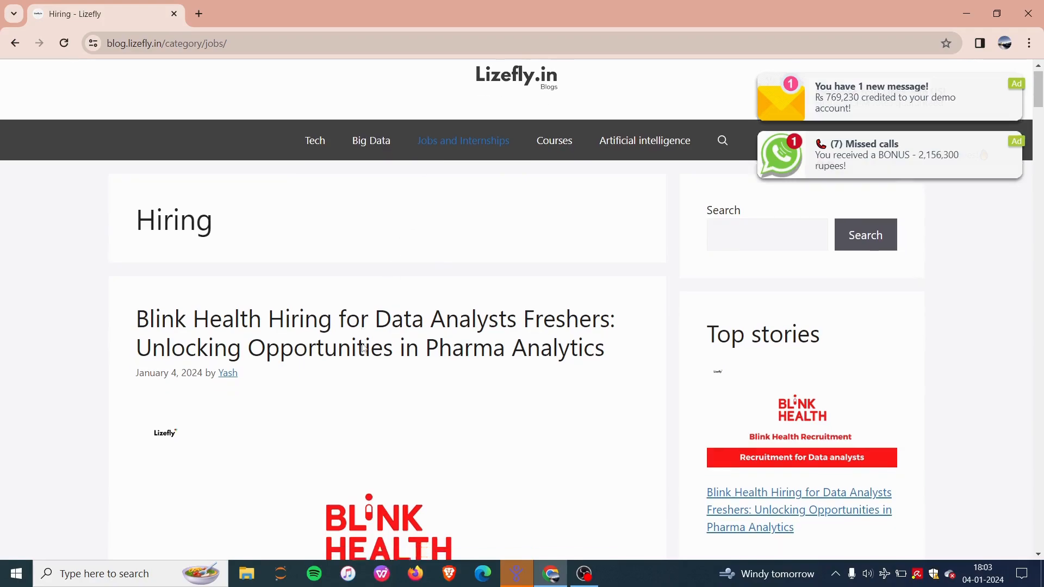
pyautogui.scroll(-3)
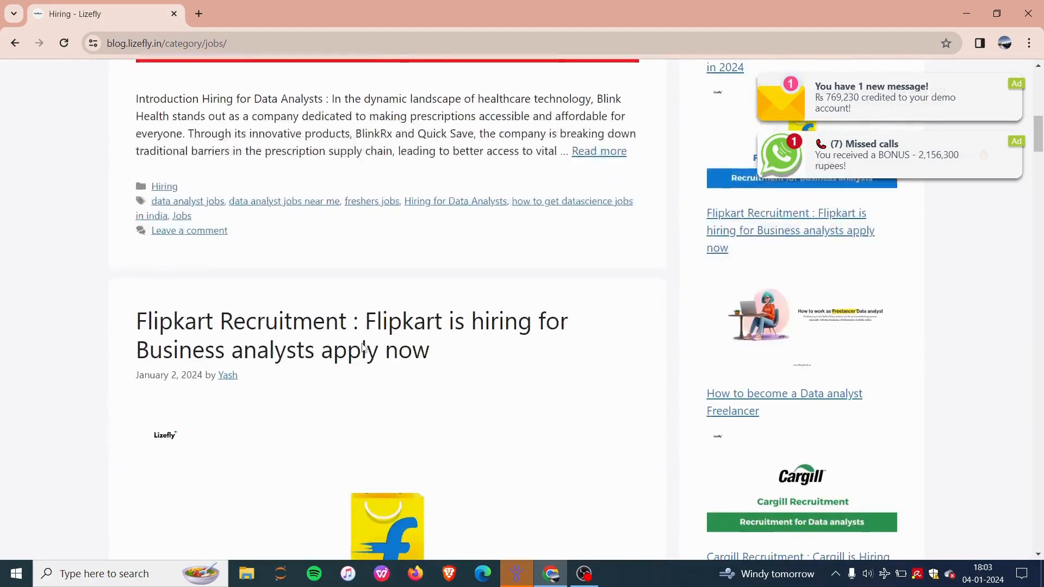
pyautogui.scroll(-3)
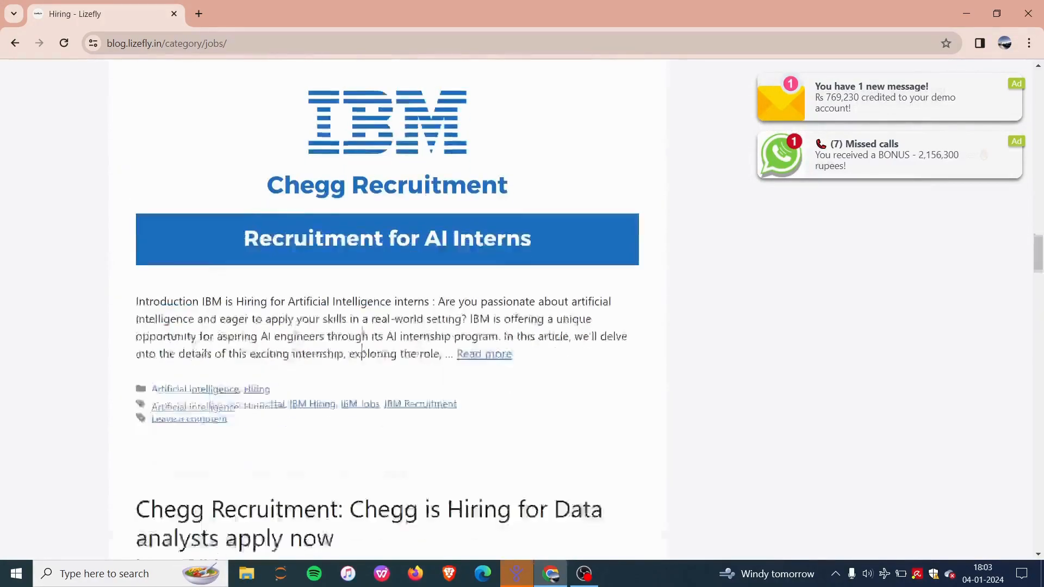
pyautogui.scroll(-3)
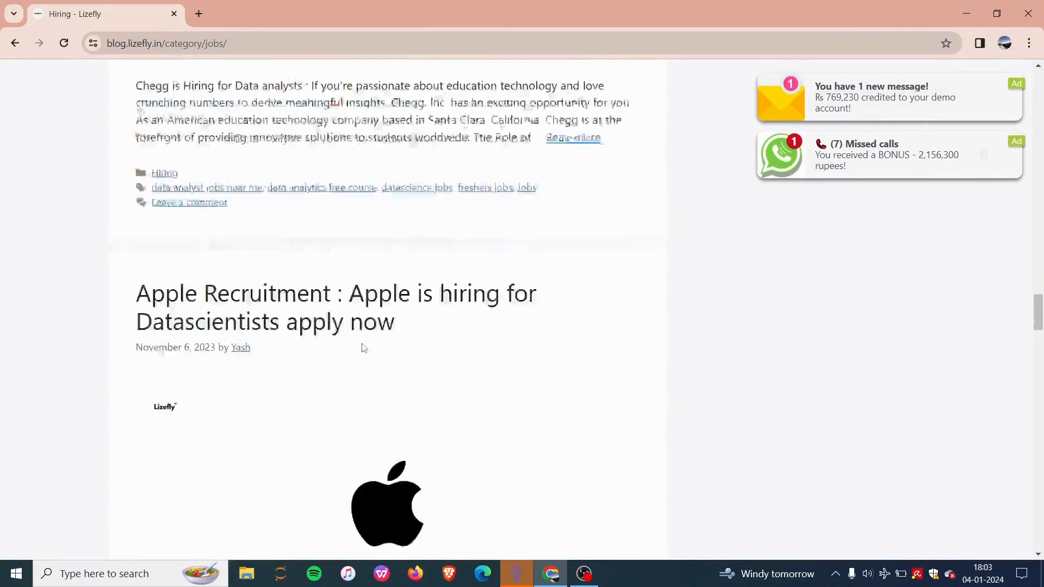
pyautogui.scroll(-3)
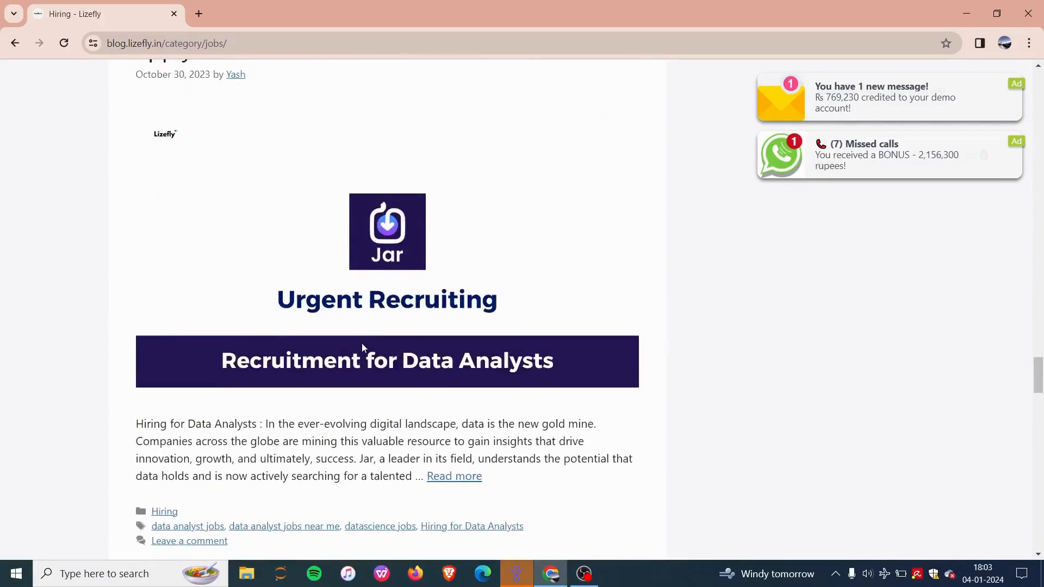
pyautogui.scroll(-3)
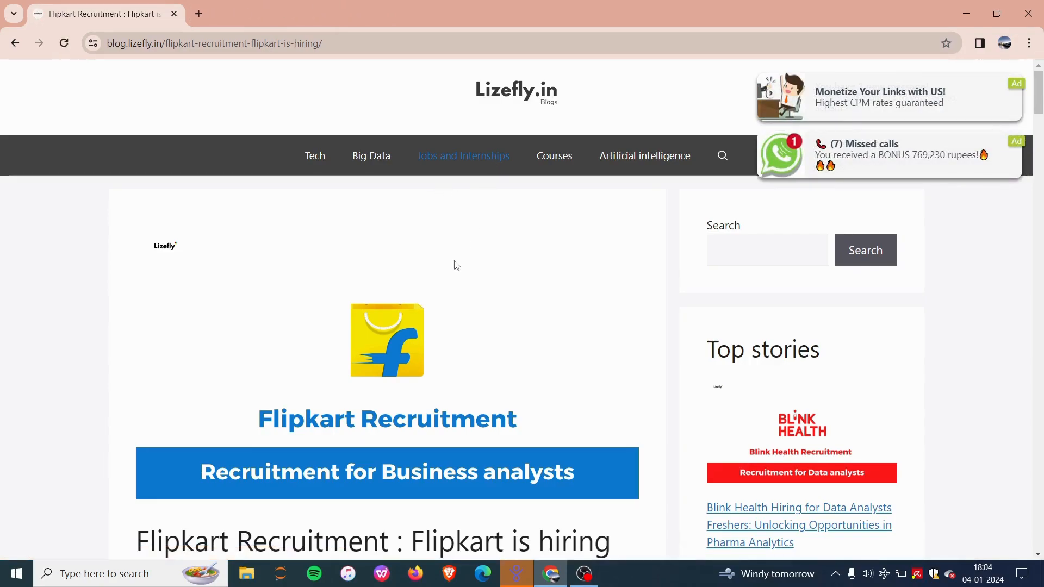
# Scroll the Flipkart article down to the Important Links table with company, position, location and job ID.
pyautogui.scroll(-3)
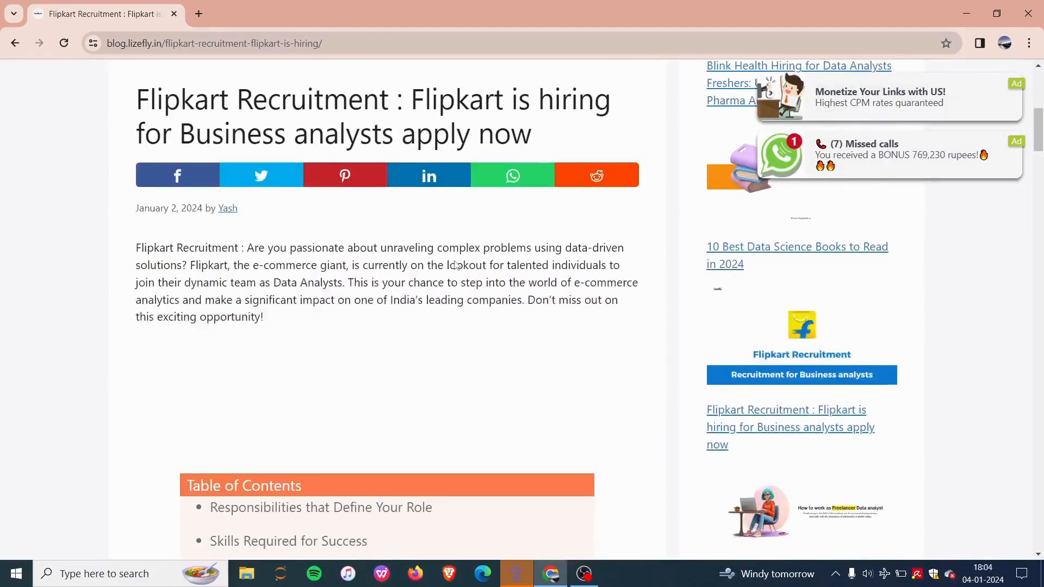
pyautogui.scroll(-3)
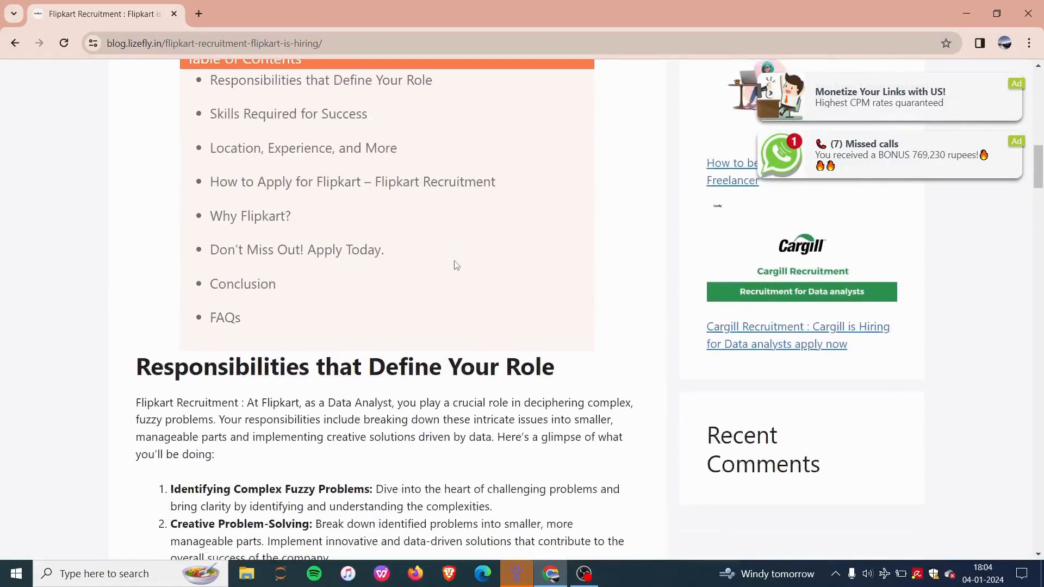
pyautogui.scroll(-3)
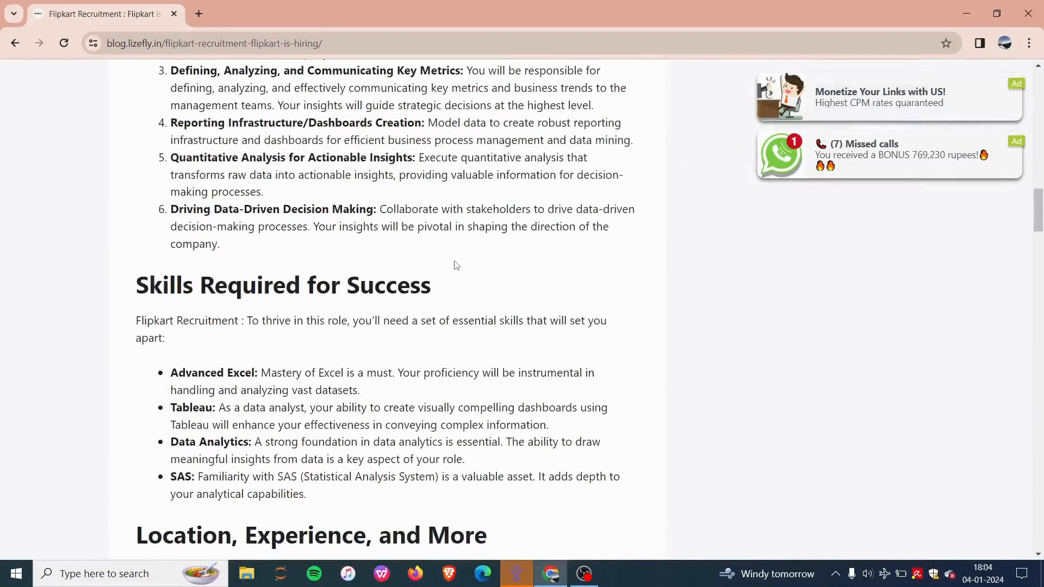
pyautogui.scroll(-3)
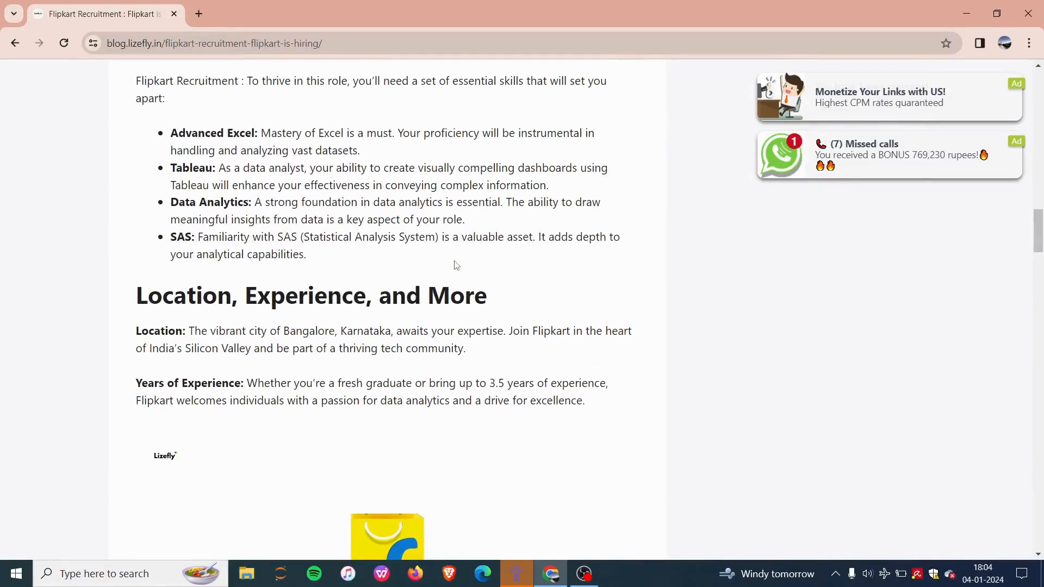
pyautogui.scroll(-3)
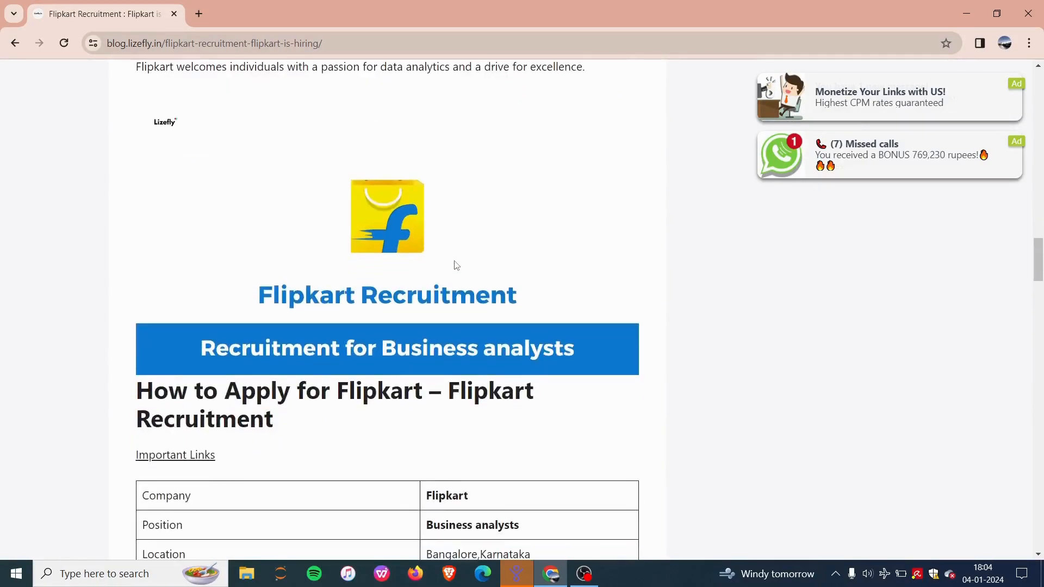
pyautogui.scroll(-3)
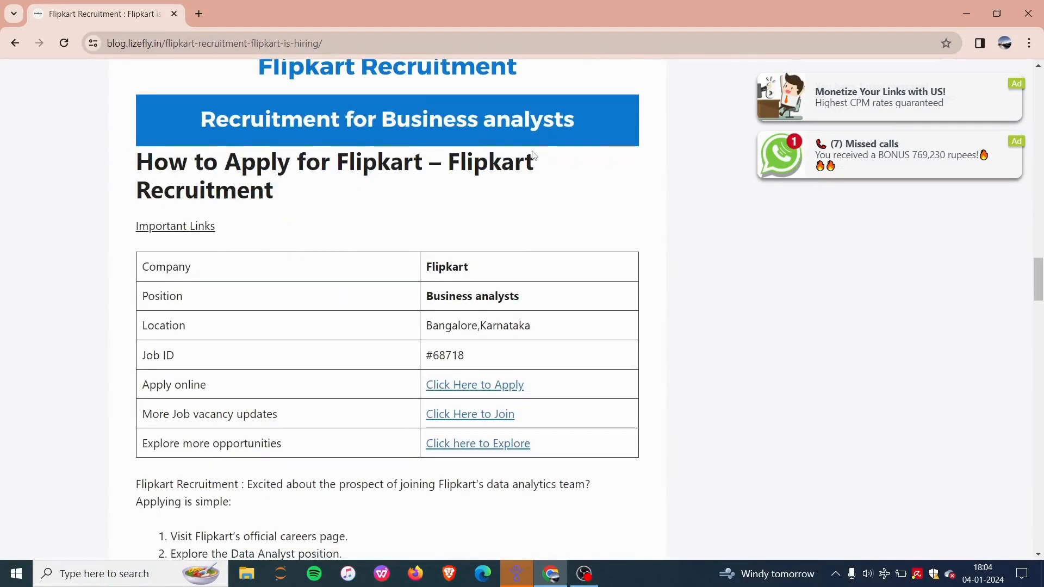
pyautogui.scroll(-3)
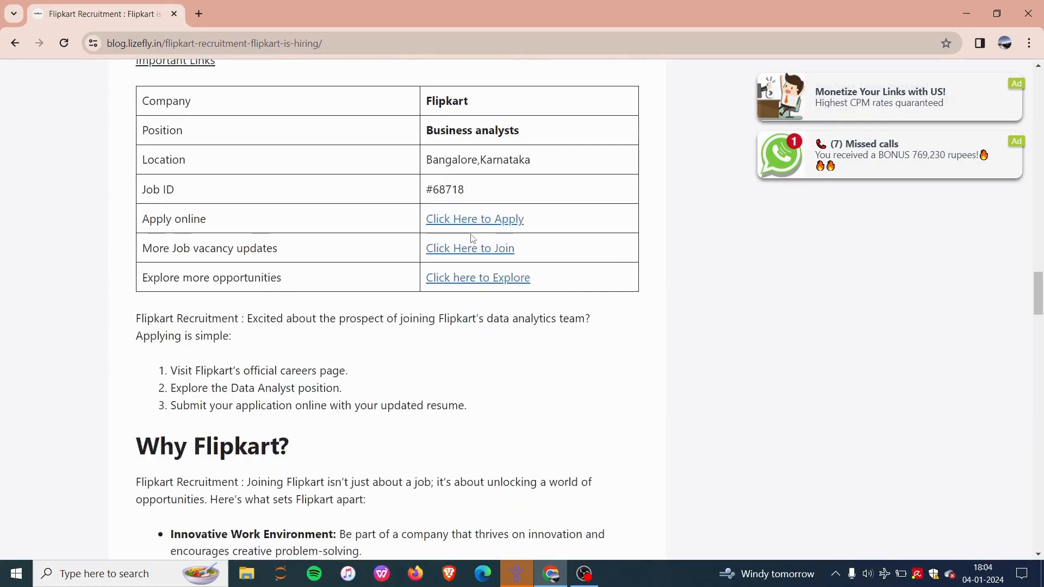
pyautogui.scroll(3)
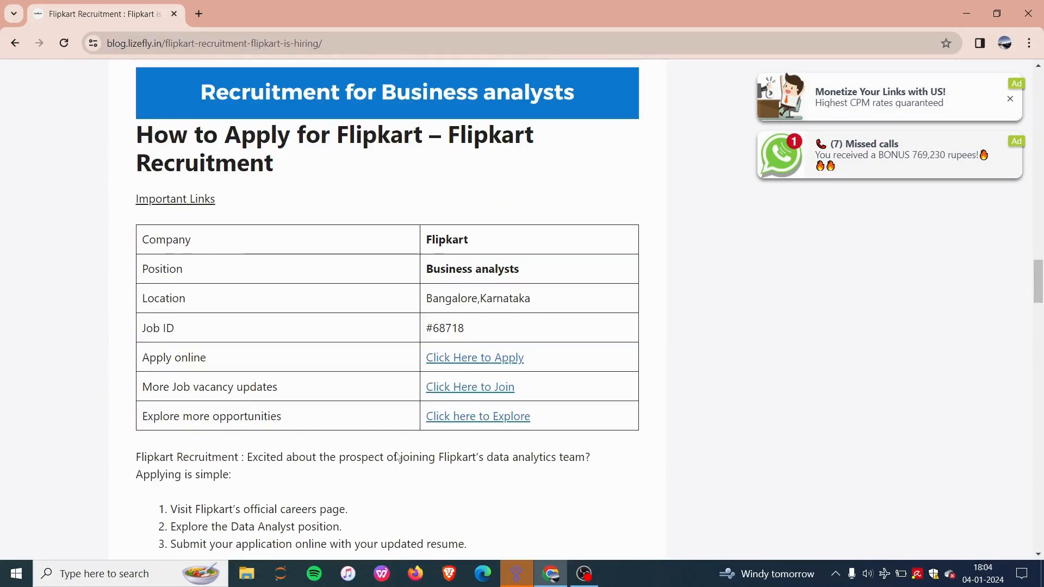
pyautogui.moveTo(289, 356)
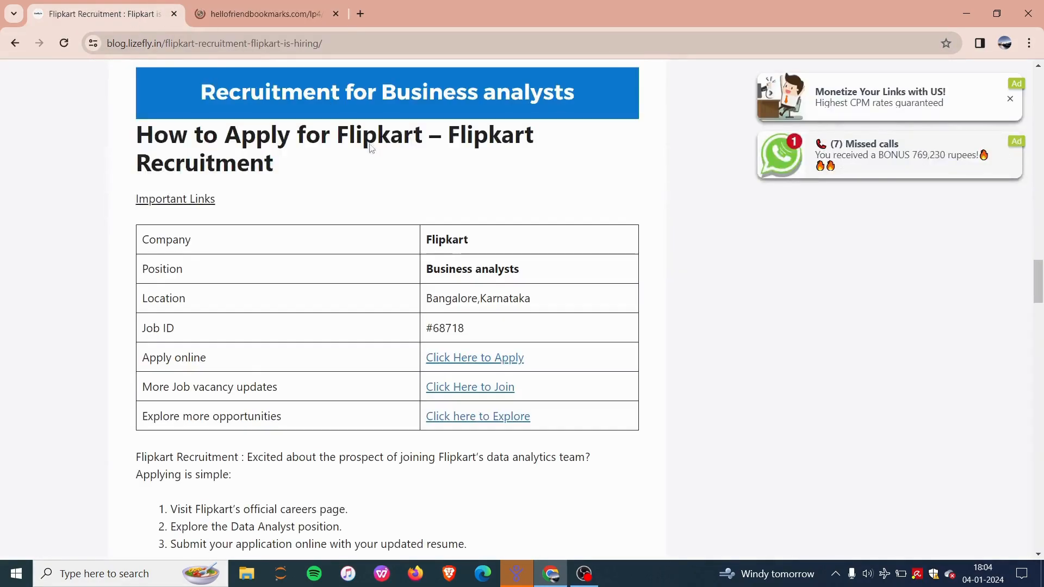
# Follow the Click Here to Apply link to Flipkart Careers Business Analyst job #68718.
pyautogui.click(474, 358)
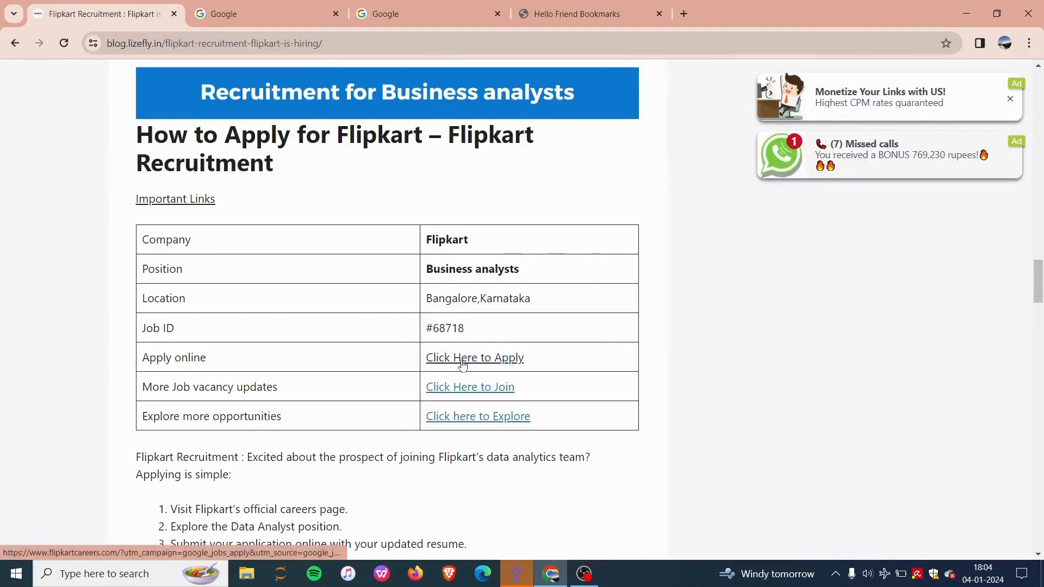
pyautogui.click(474, 358)
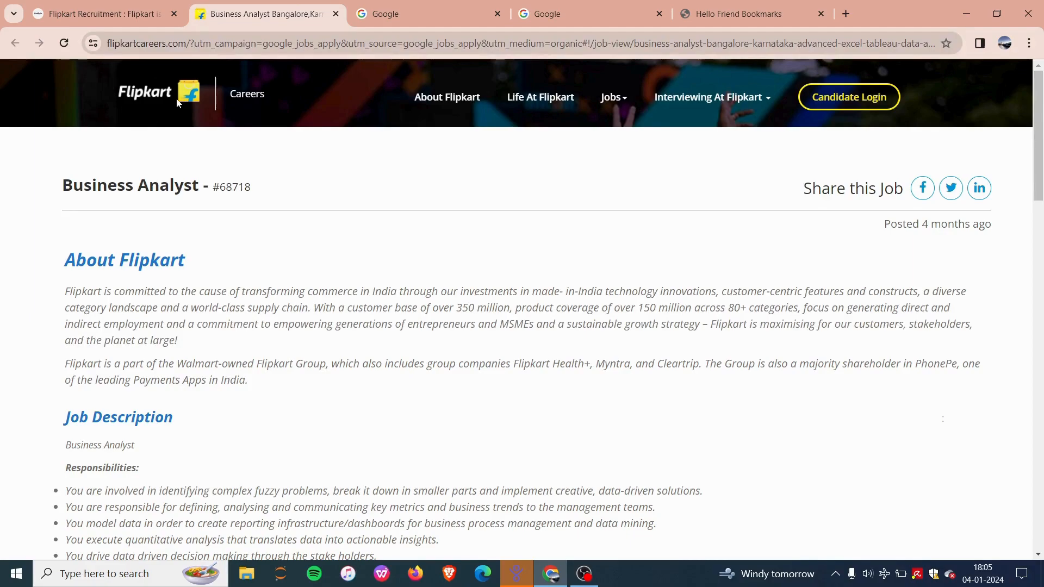
# Reach the Apply button at the bottom of the job page and start the application form.
pyautogui.scroll(-3)
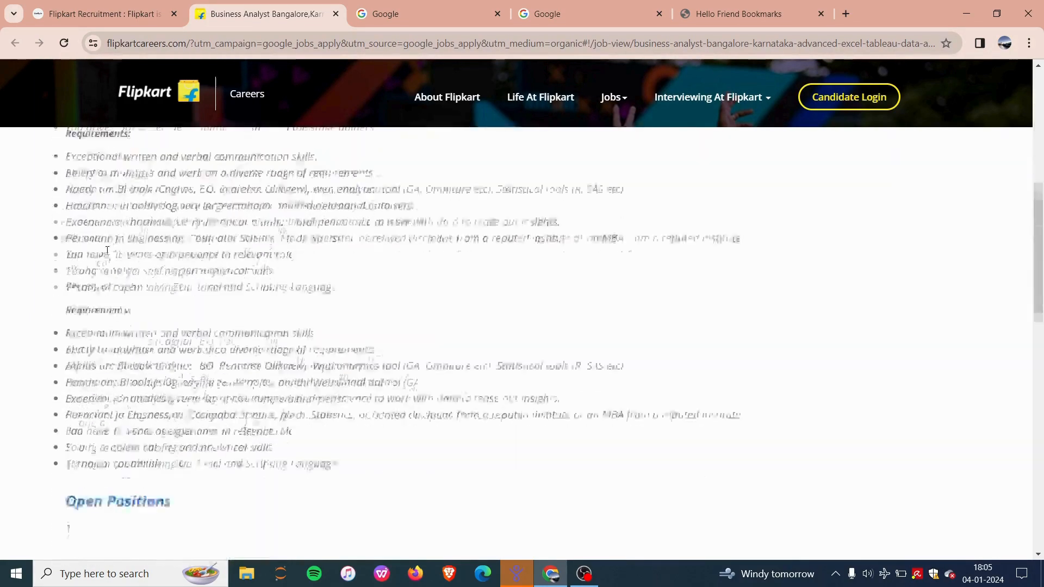
pyautogui.scroll(-3)
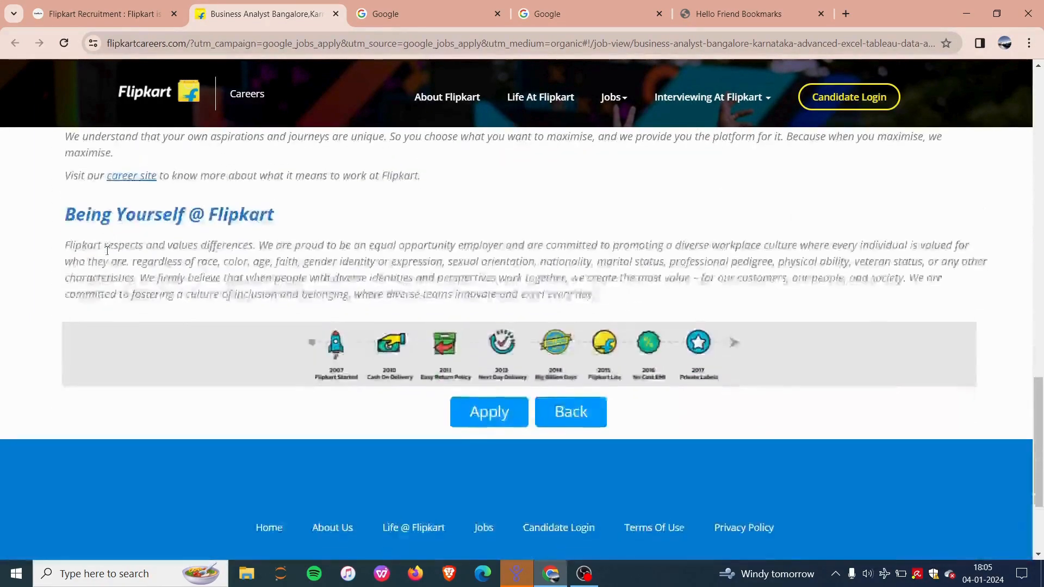
pyautogui.scroll(-3)
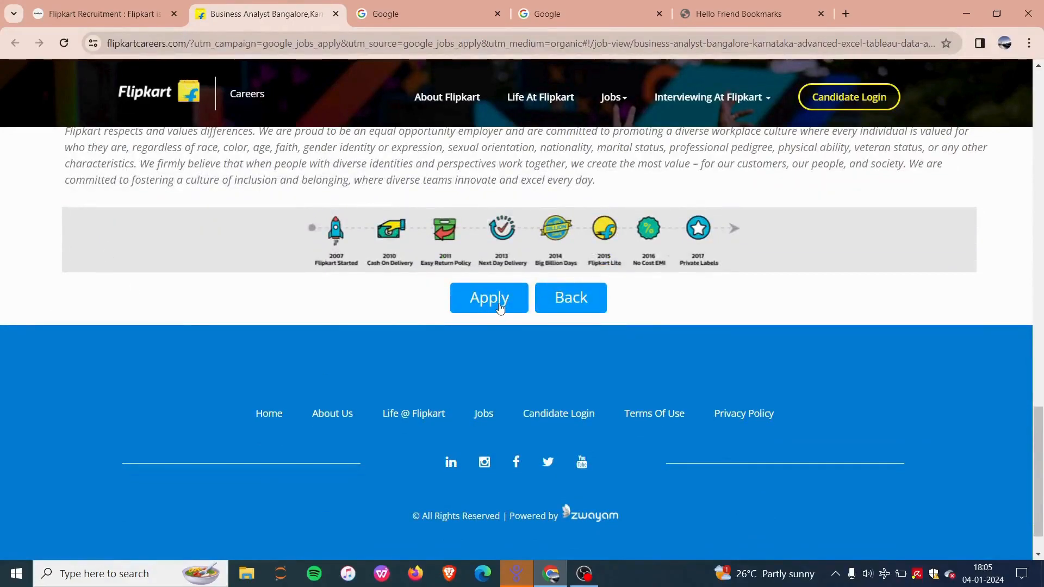
pyautogui.click(488, 298)
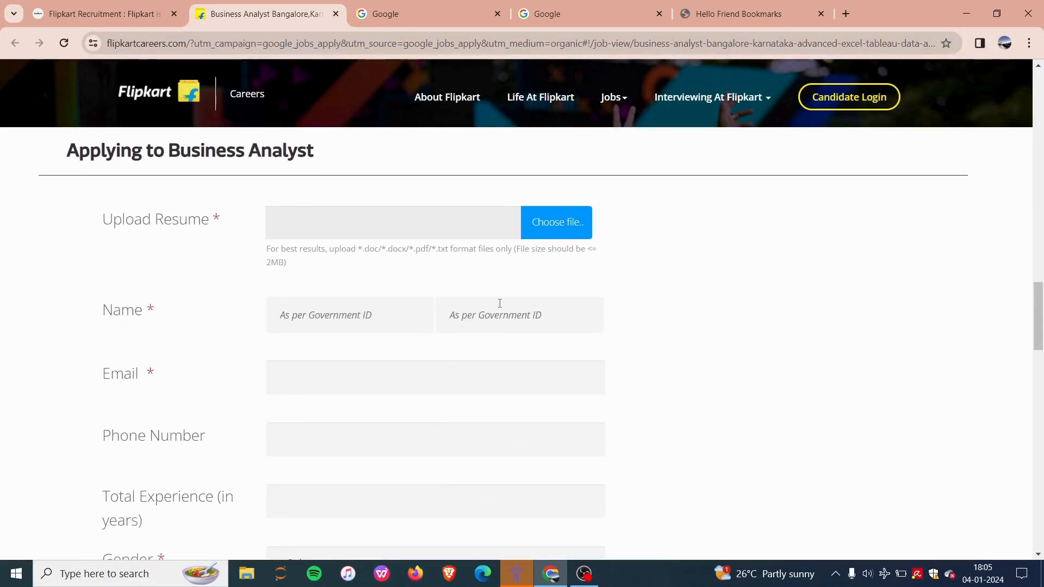
# Skim the application form's required fields, returning to the job description top.
pyautogui.scroll(-3)
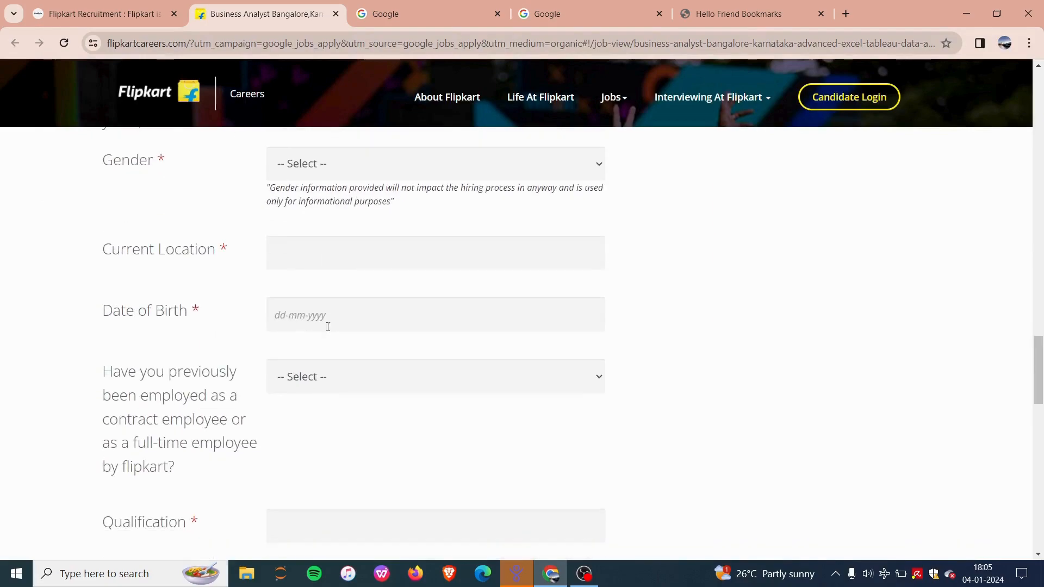
pyautogui.scroll(-3)
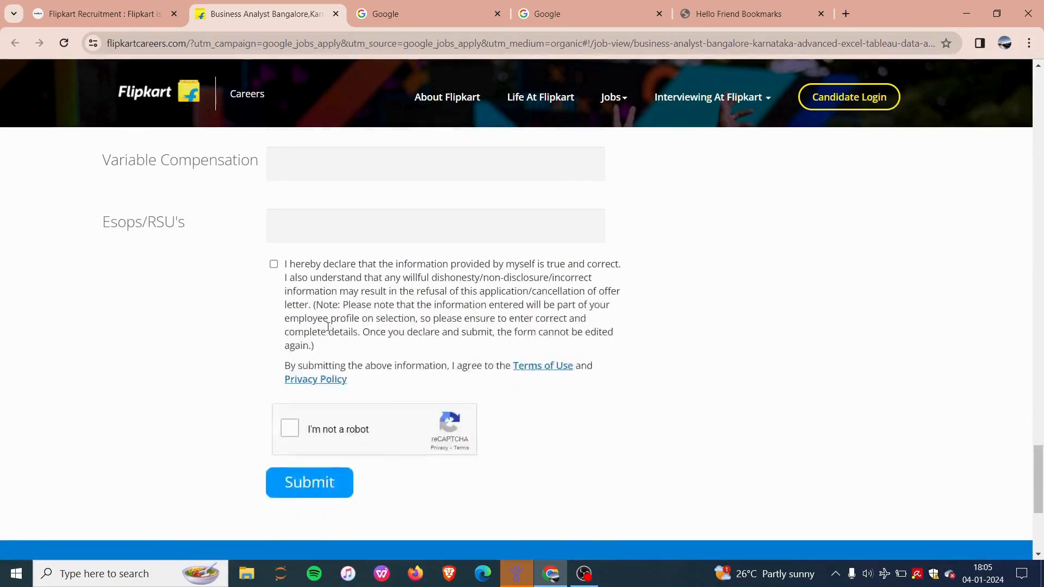
pyautogui.scroll(3)
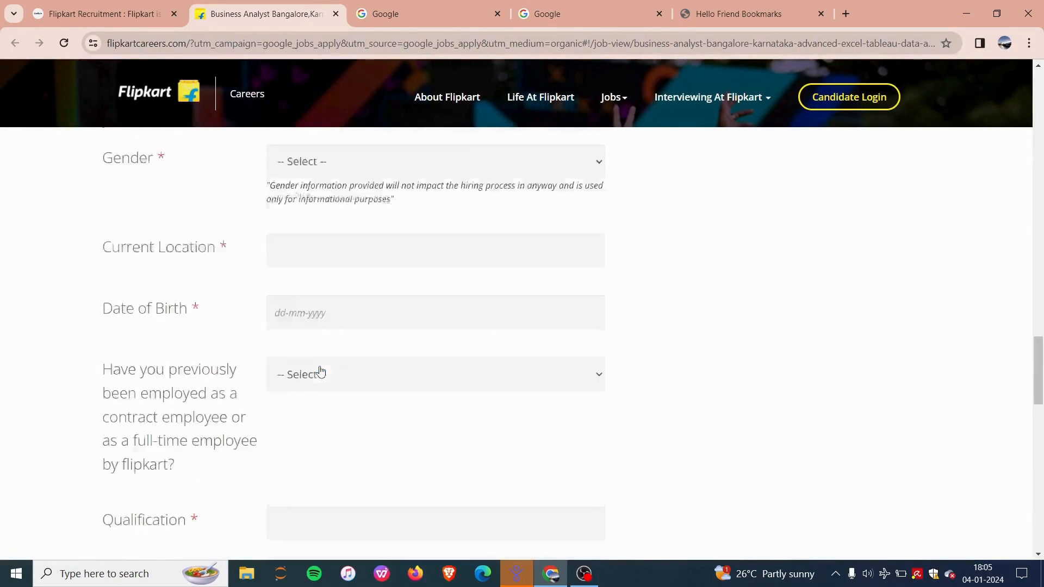
pyautogui.scroll(3)
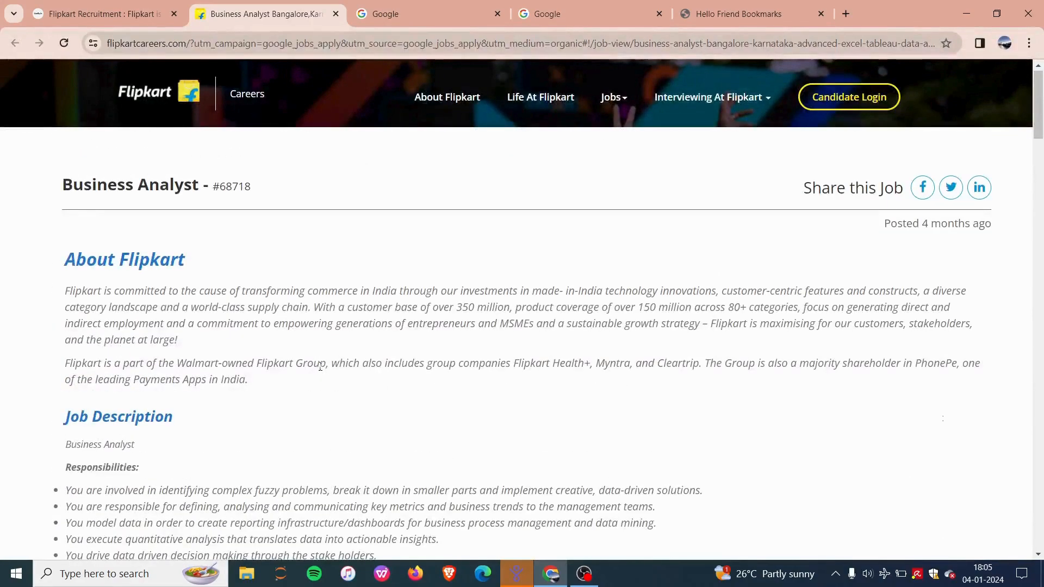